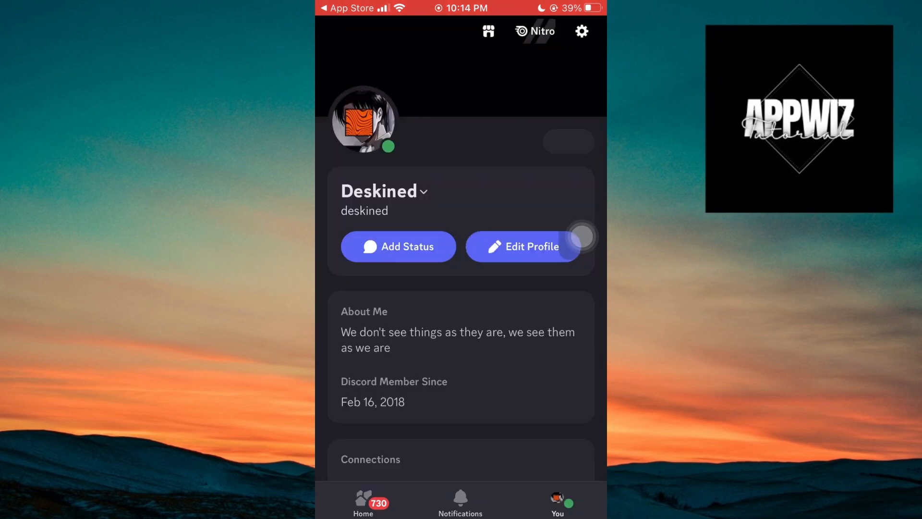
Reach the Privacy & Safety section from the app's settings gear.
scroll("down", 3)
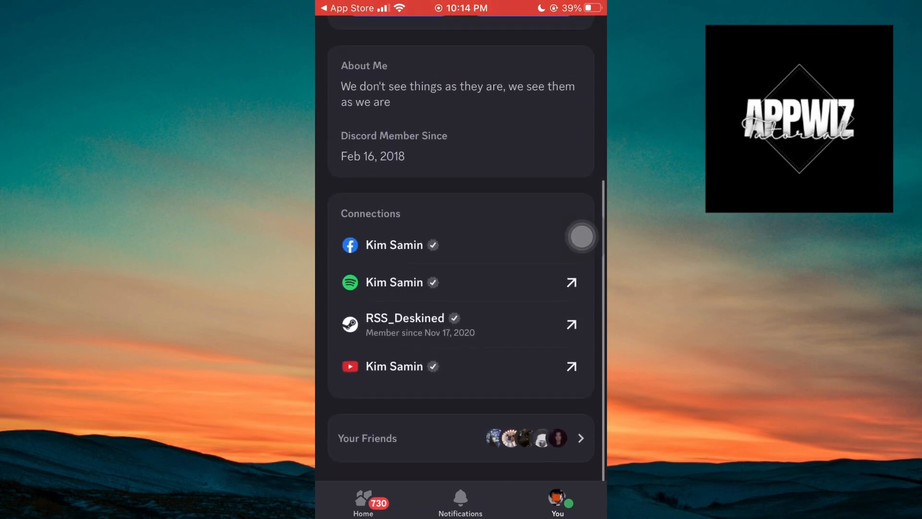
scroll("down", 3)
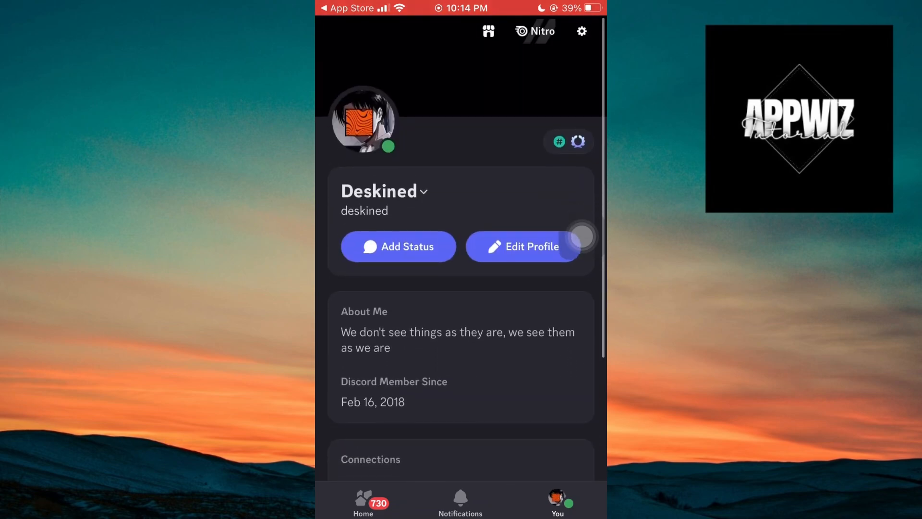
left_click(581, 30)
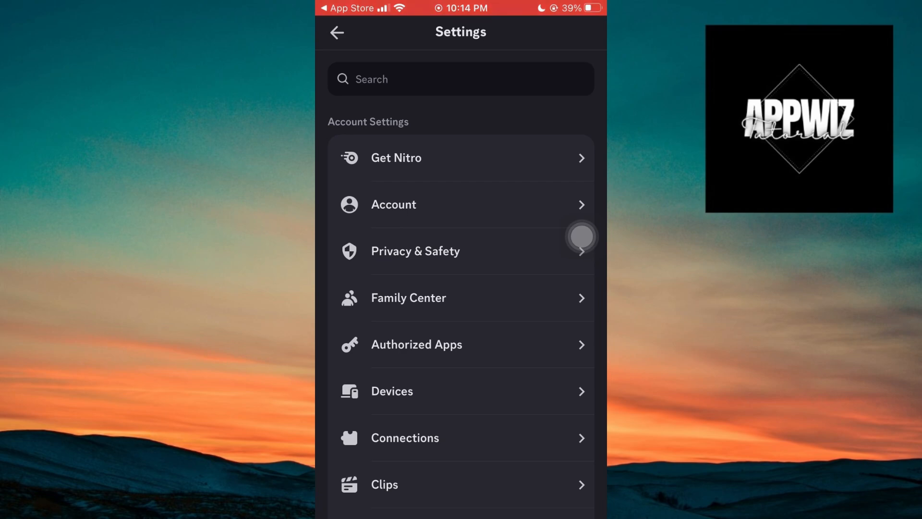
left_click(415, 251)
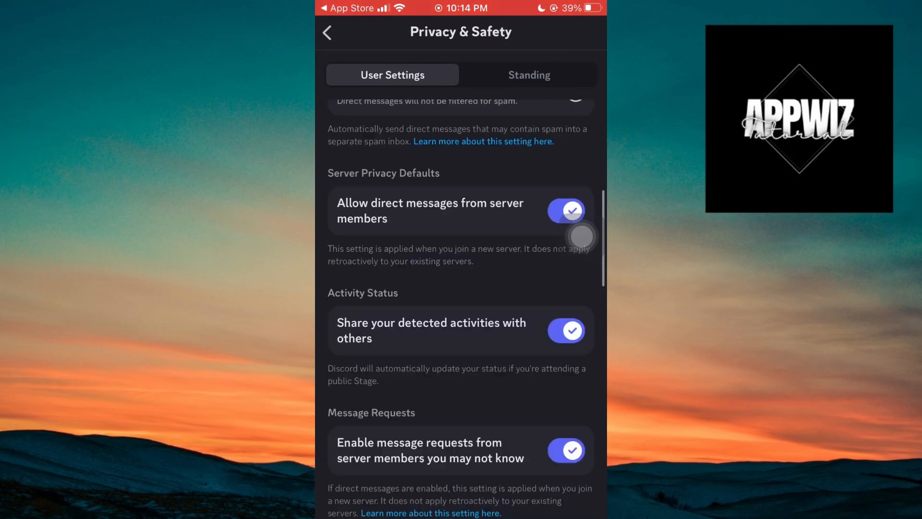
Scroll through all the Privacy & Safety options to the bottom of the page.
scroll("down", 3)
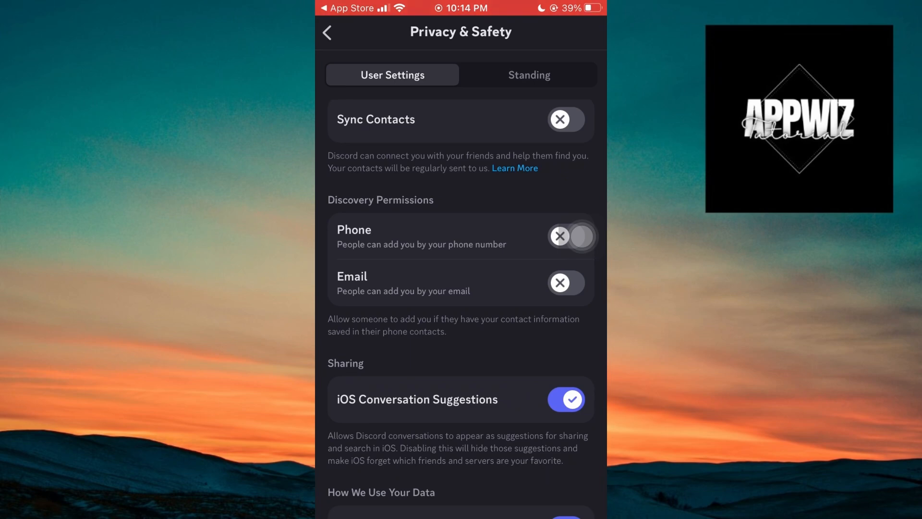
scroll("down", 3)
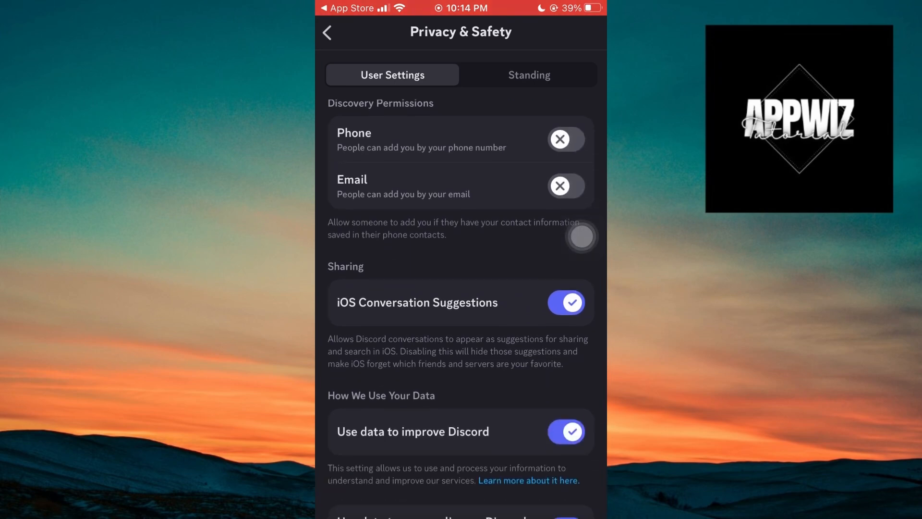
scroll("down", 3)
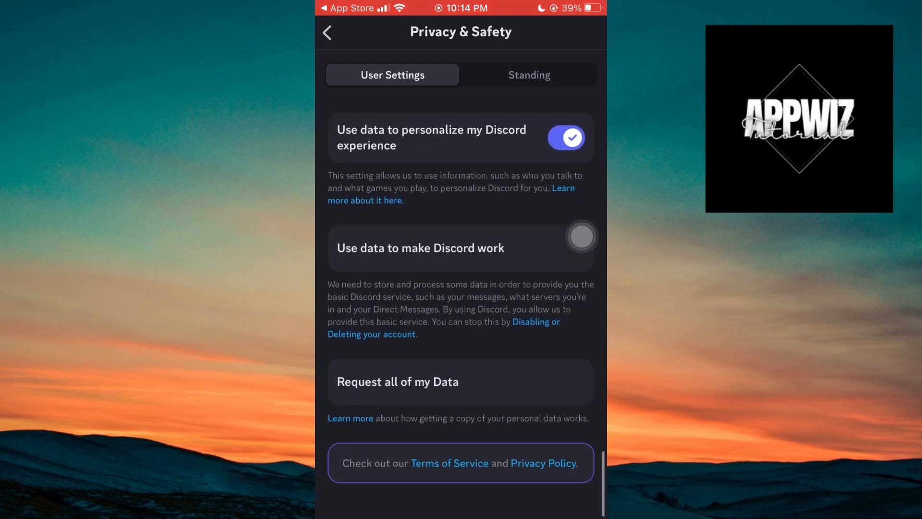
scroll("down", 3)
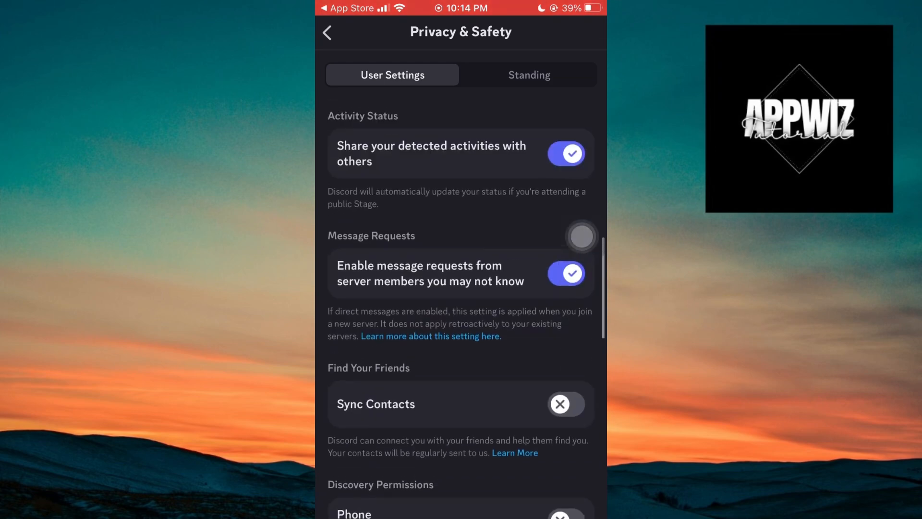
scroll("down", 3)
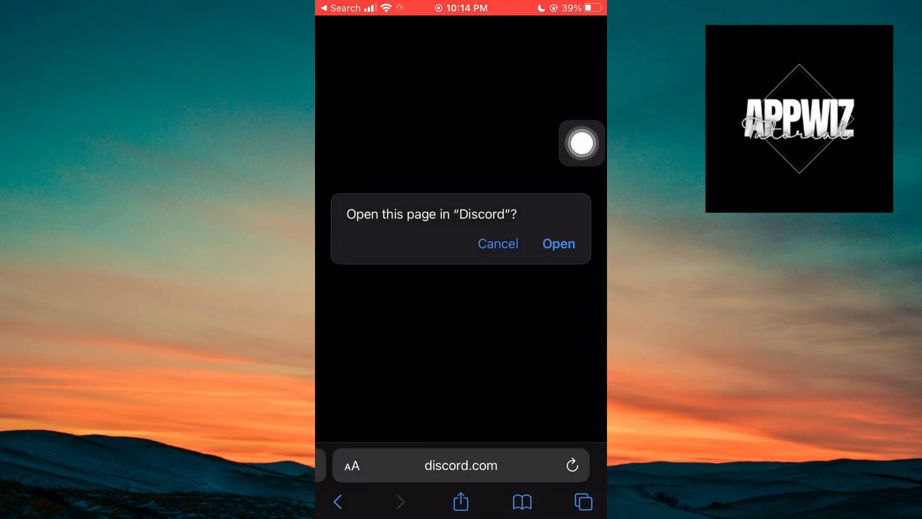
Cancel the 'Open in Discord' prompt so discord.com loads in Safari's web app.
left_click(496, 243)
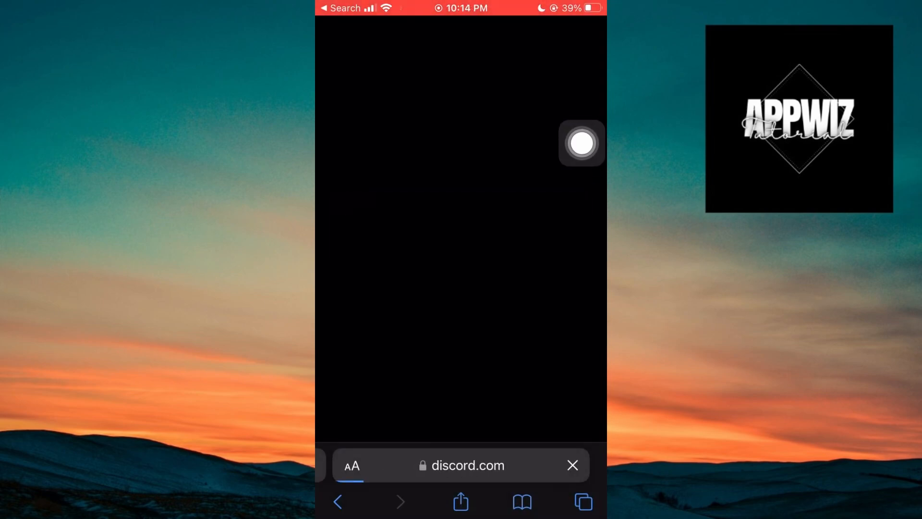
left_click(582, 143)
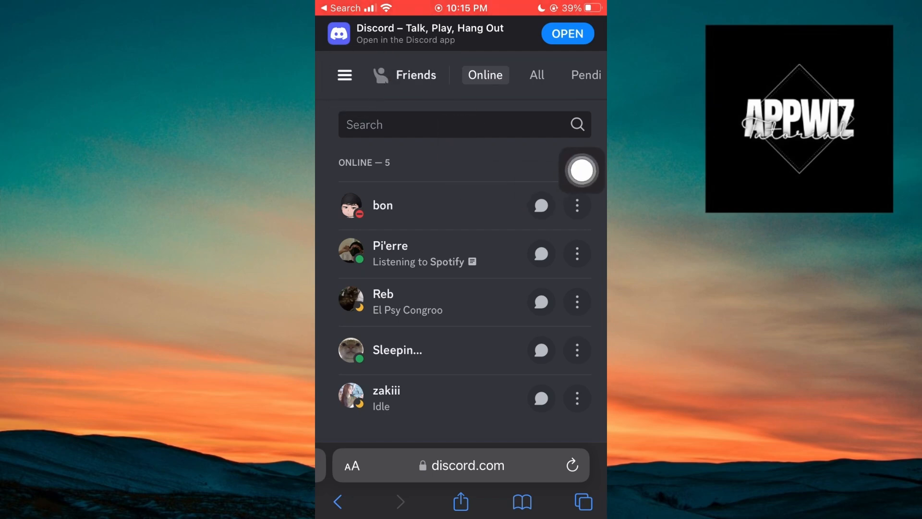
Bring up the User Settings menu from the settings gear.
left_click(345, 75)
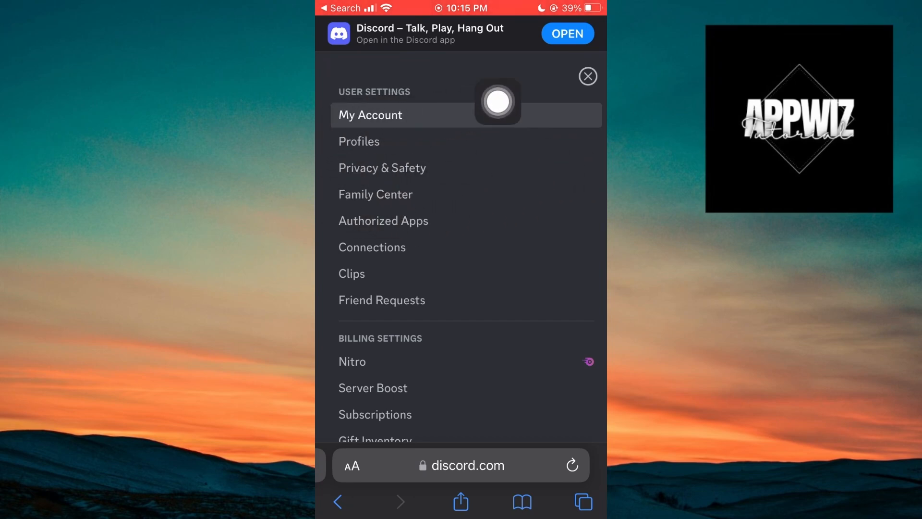
Scroll Privacy & Safety down to 'Allow access to age-restricted servers on iOS'.
left_click(381, 167)
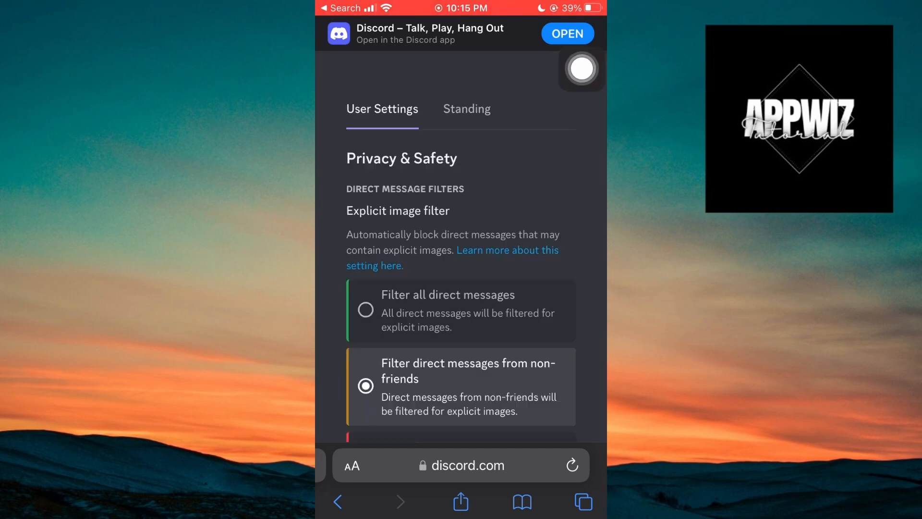
scroll("down", 3)
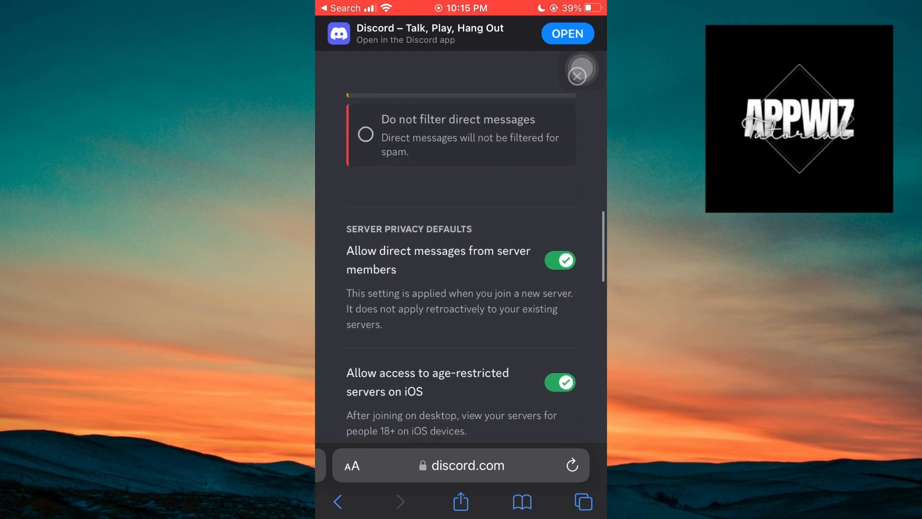
scroll("down", 3)
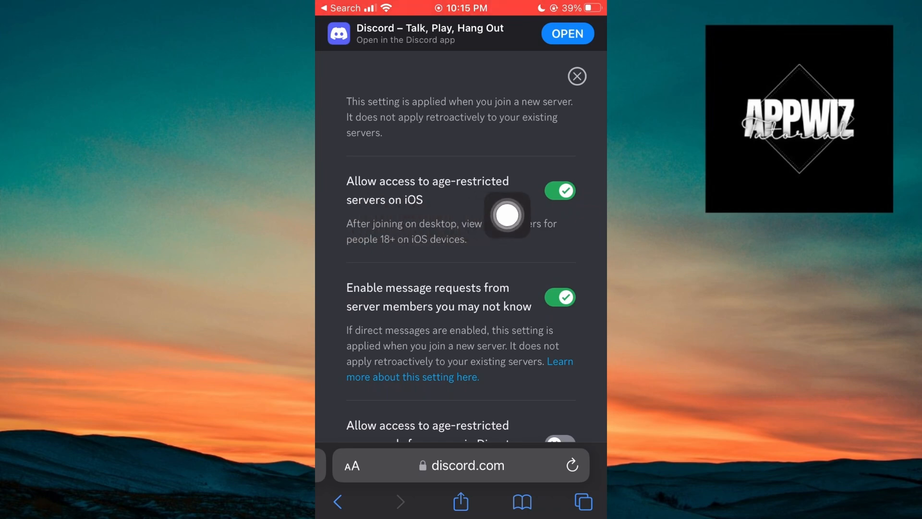
mouse_move(399, 243)
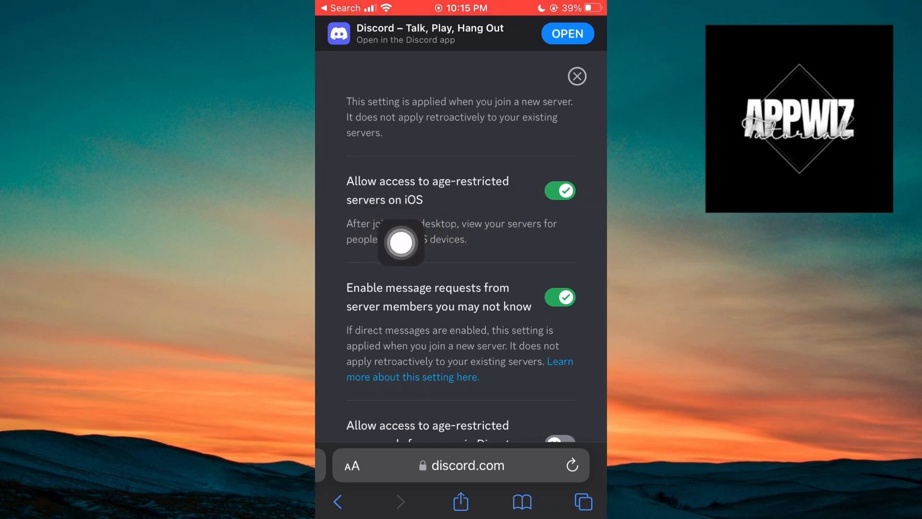
mouse_move(488, 260)
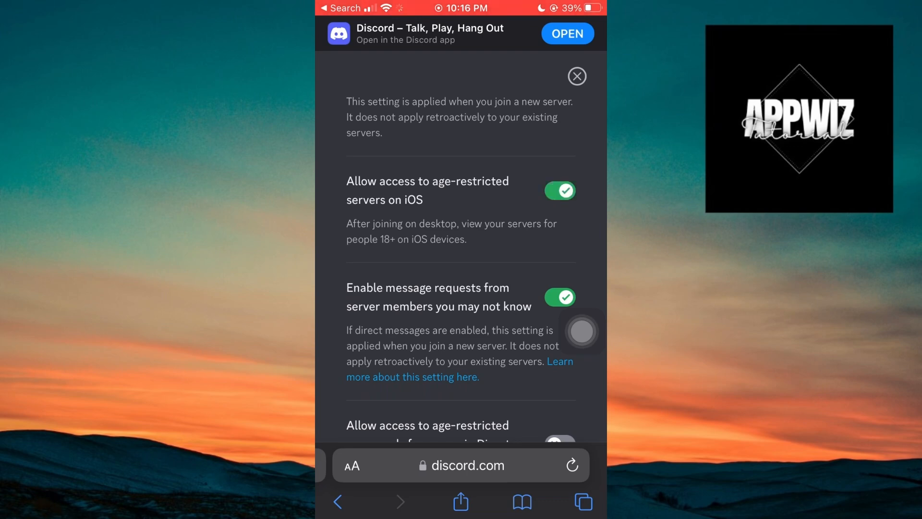
left_click(559, 190)
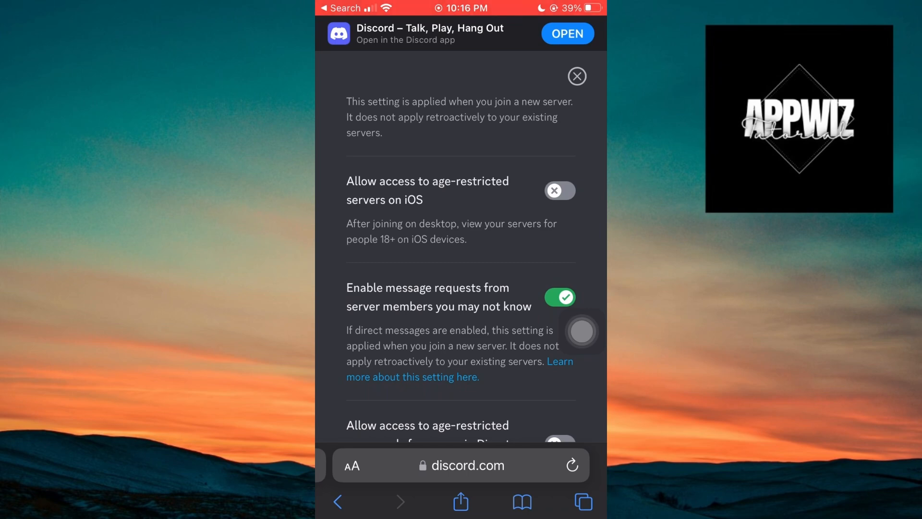
left_click(559, 190)
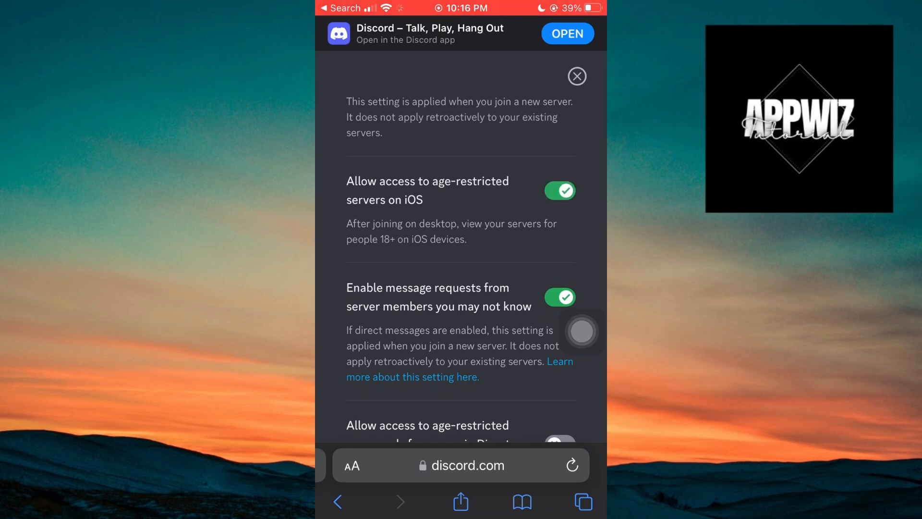